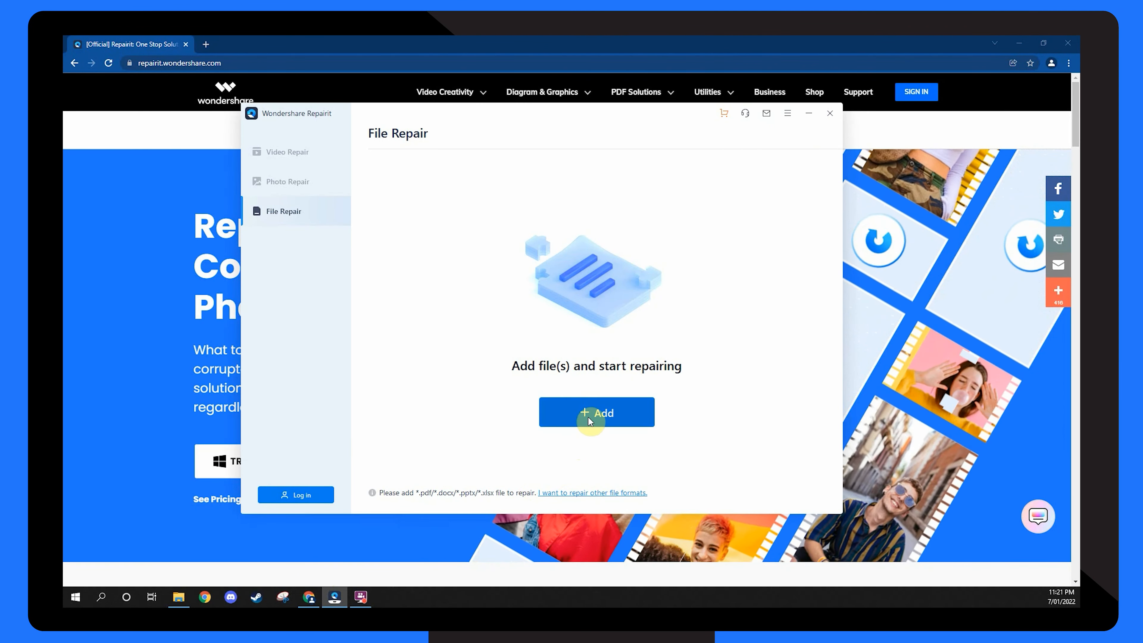
- Add Statistics - Corrupt.xlsx (1008.02 KB) to the File Repair queue
click(596, 413)
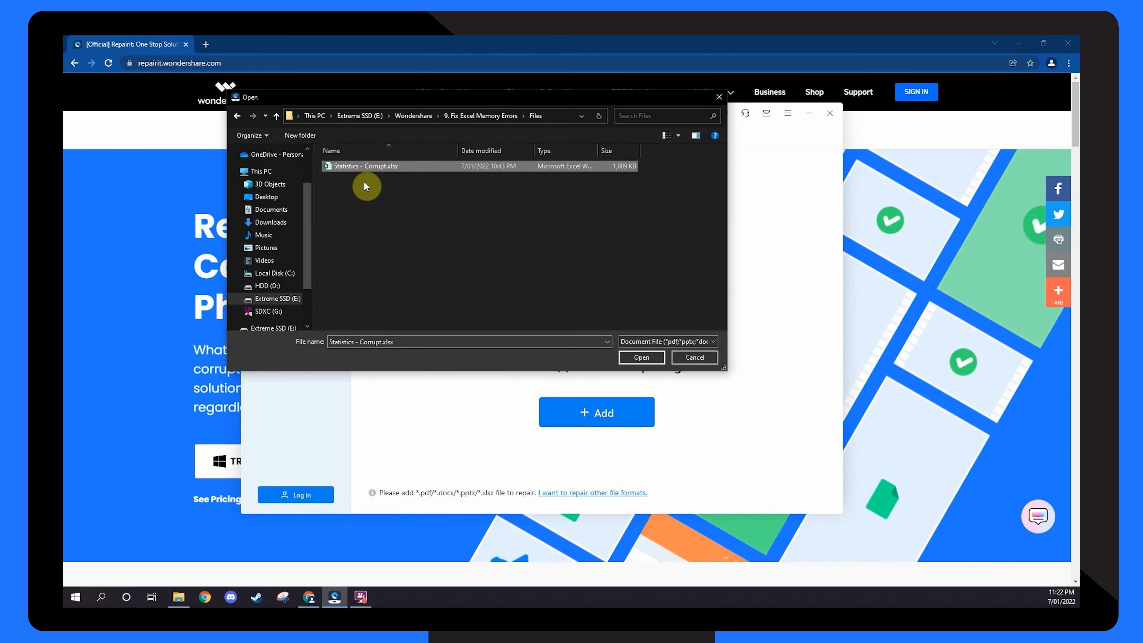
click(640, 358)
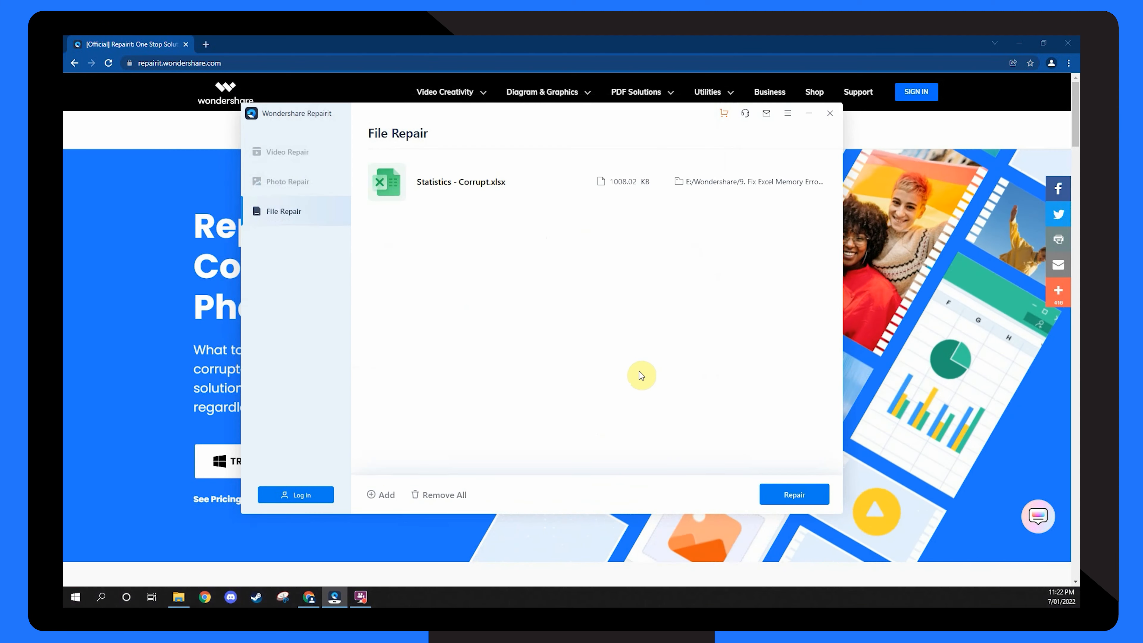
- Repair the queued workbook and confirm the success message so it shows Completed
click(794, 495)
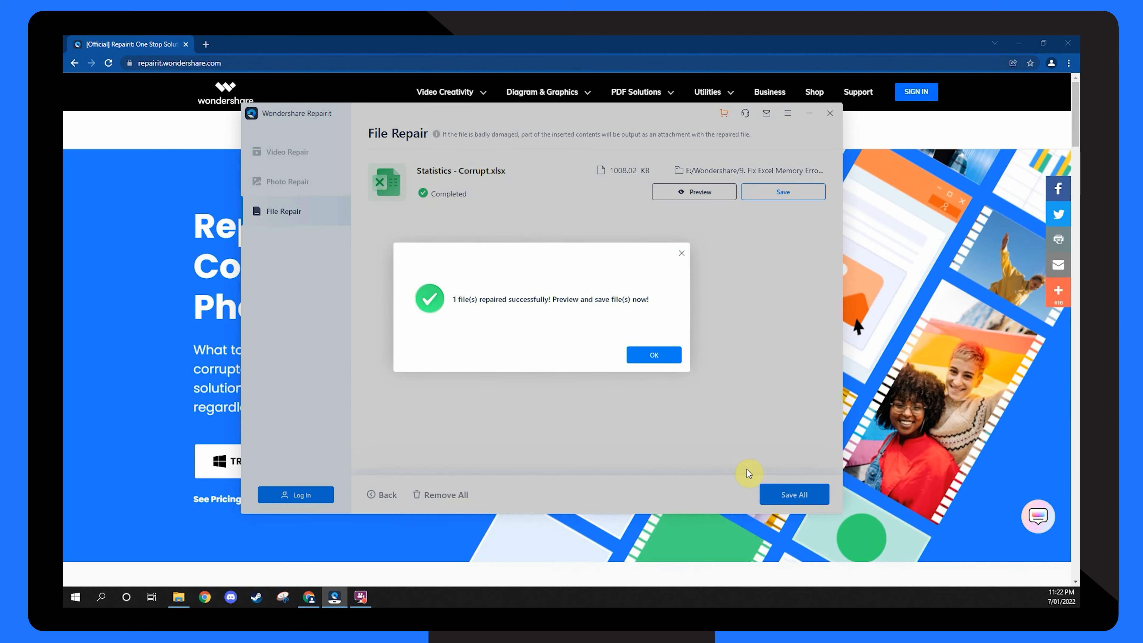
click(653, 355)
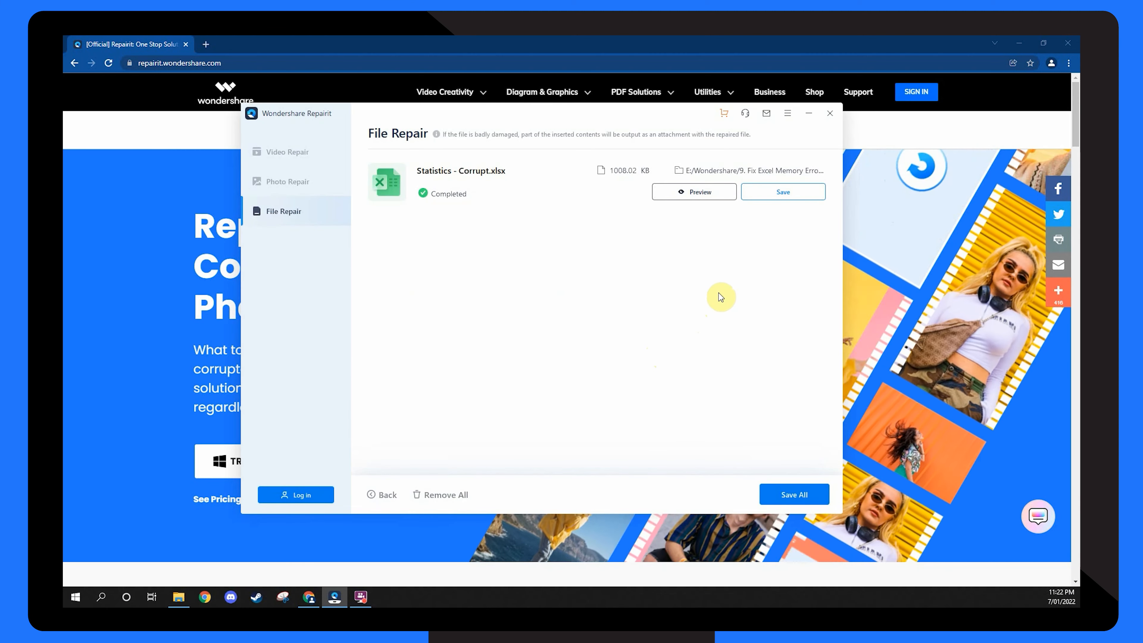